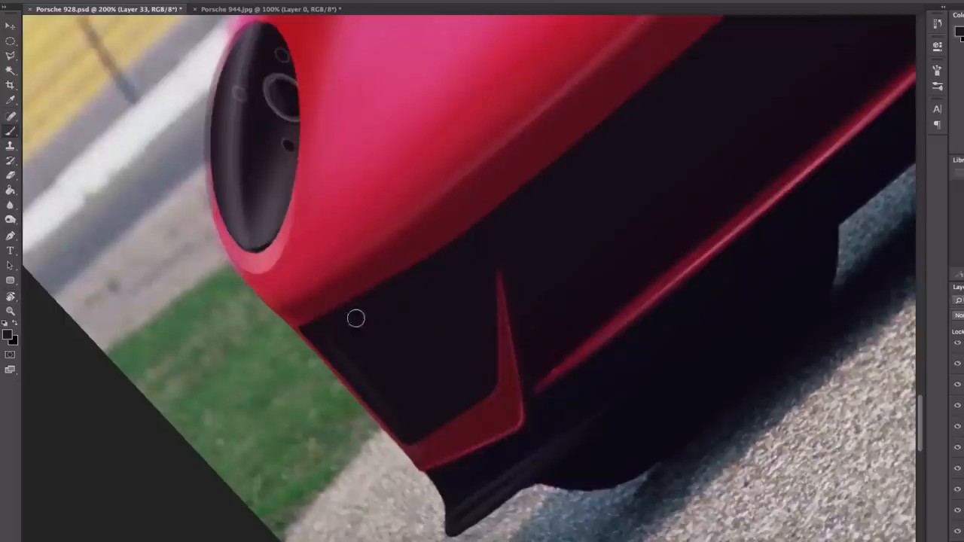
scroll("down", 3)
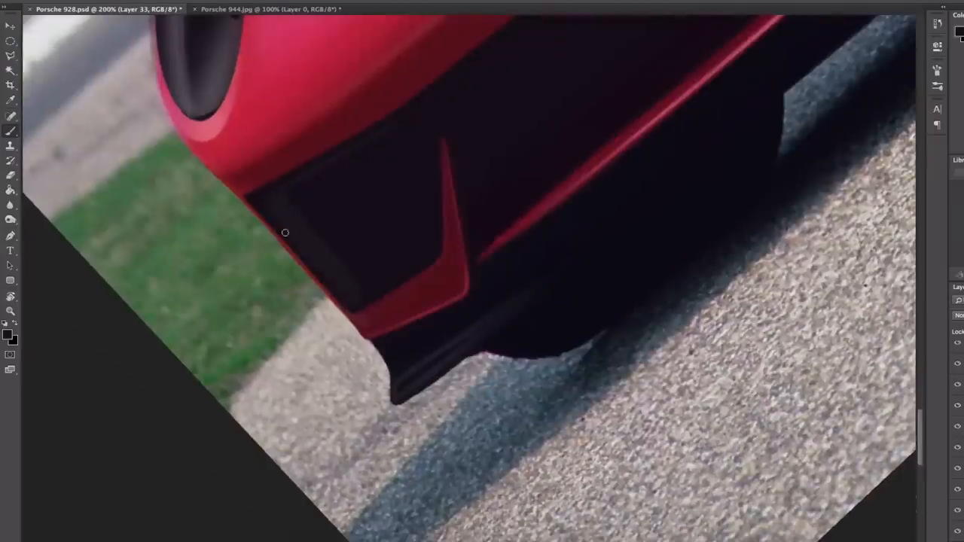